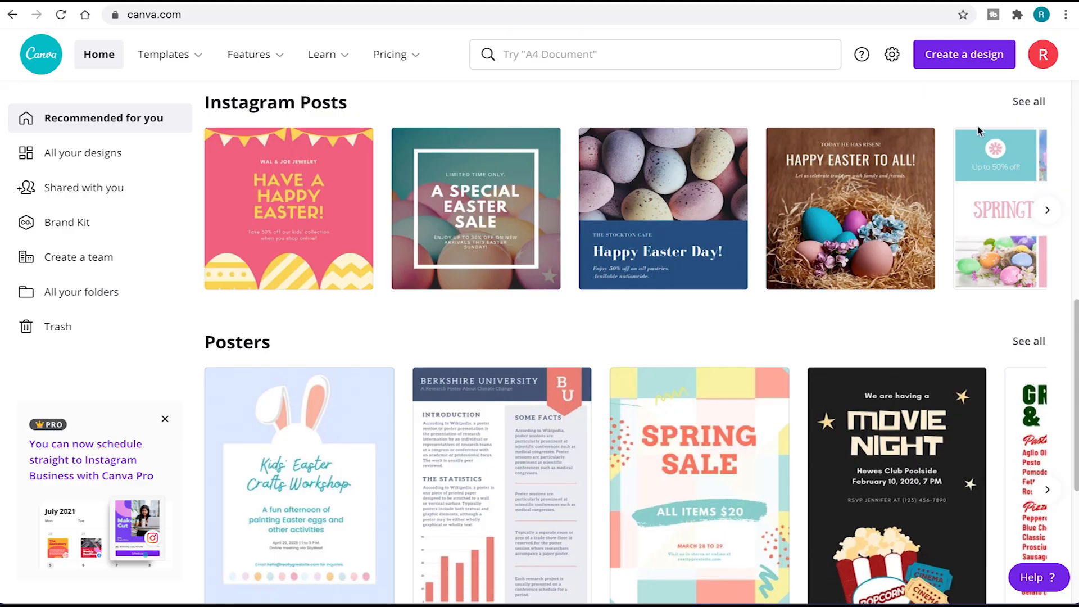
Create a new custom-size blank design of 1015 × 1800 px
click(963, 55)
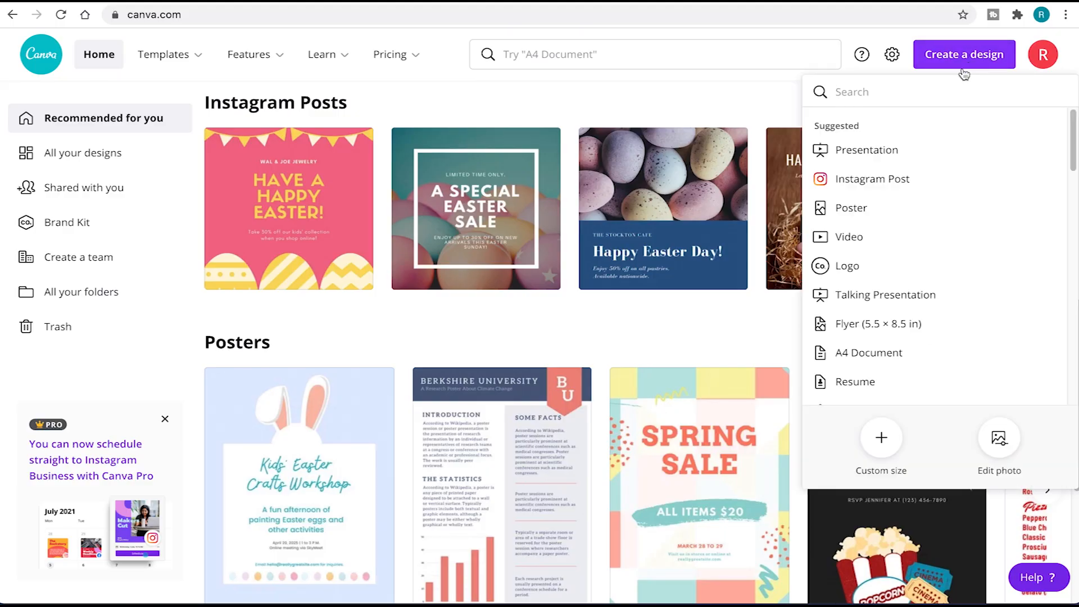
click(881, 445)
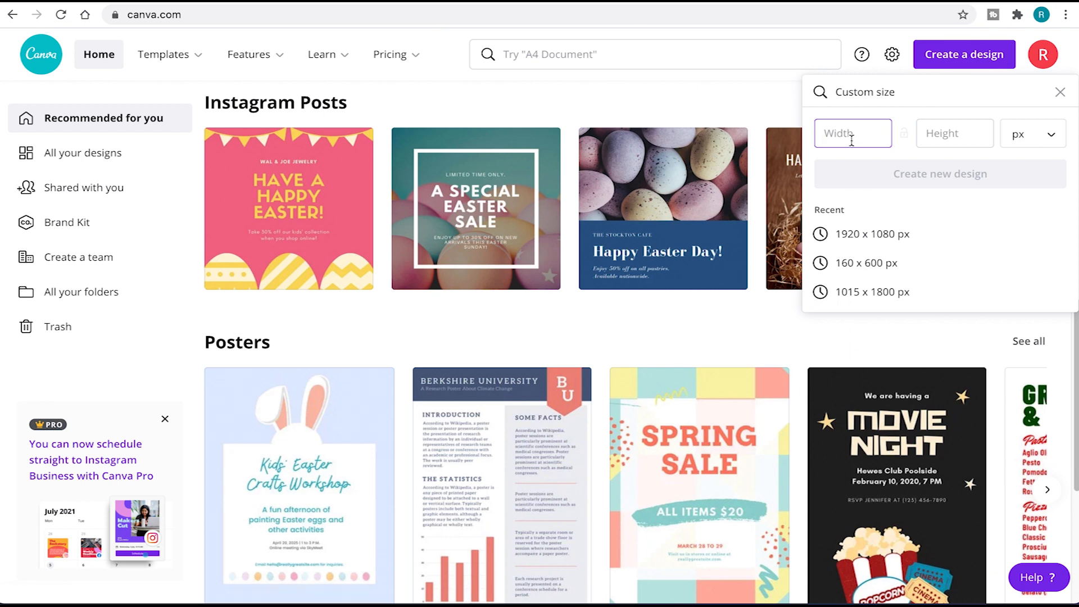
text(1015)
click(955, 134)
text(1800)
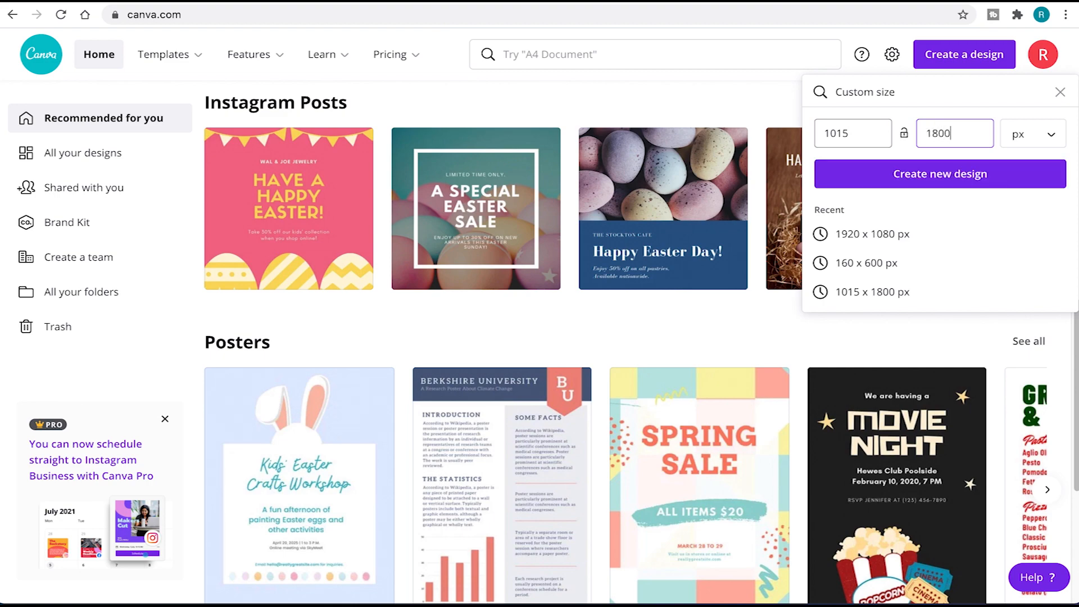
click(939, 173)
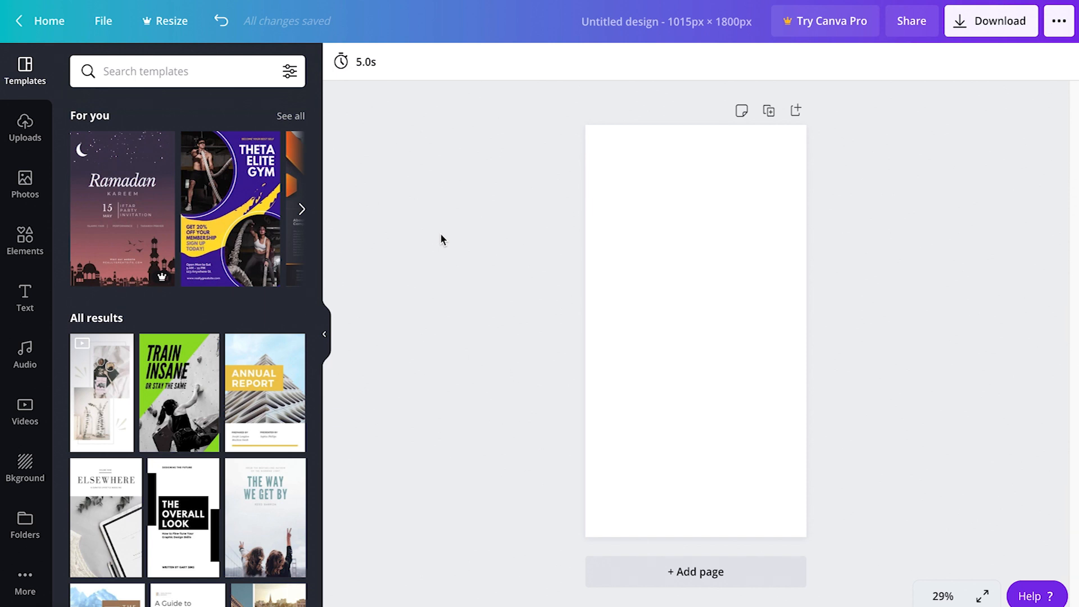
mouse_move(24, 131)
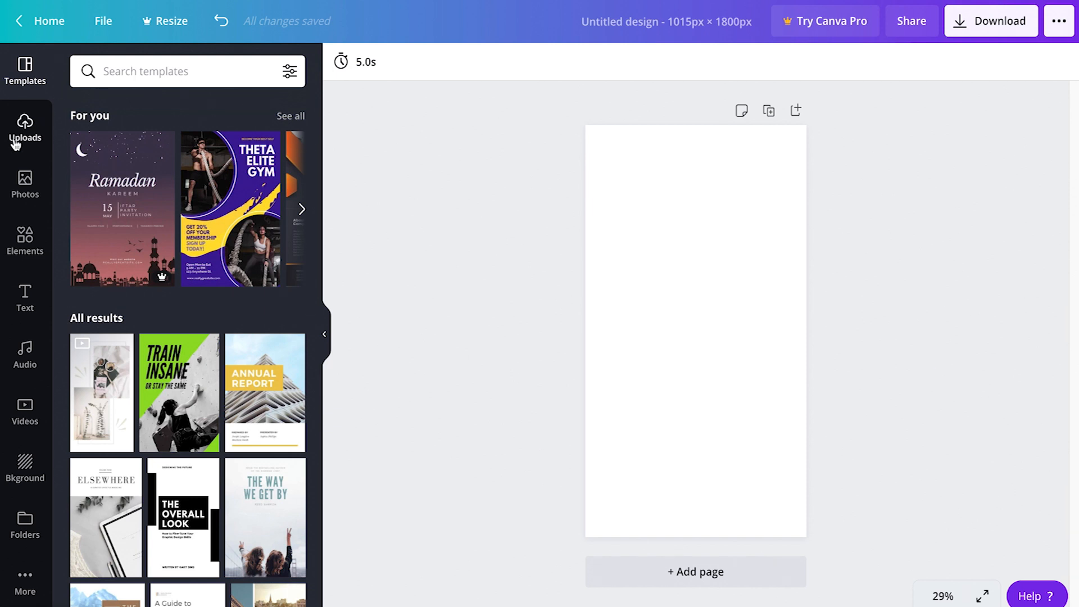
Upload the neon corridor JPG from the computer into Uploads
click(25, 127)
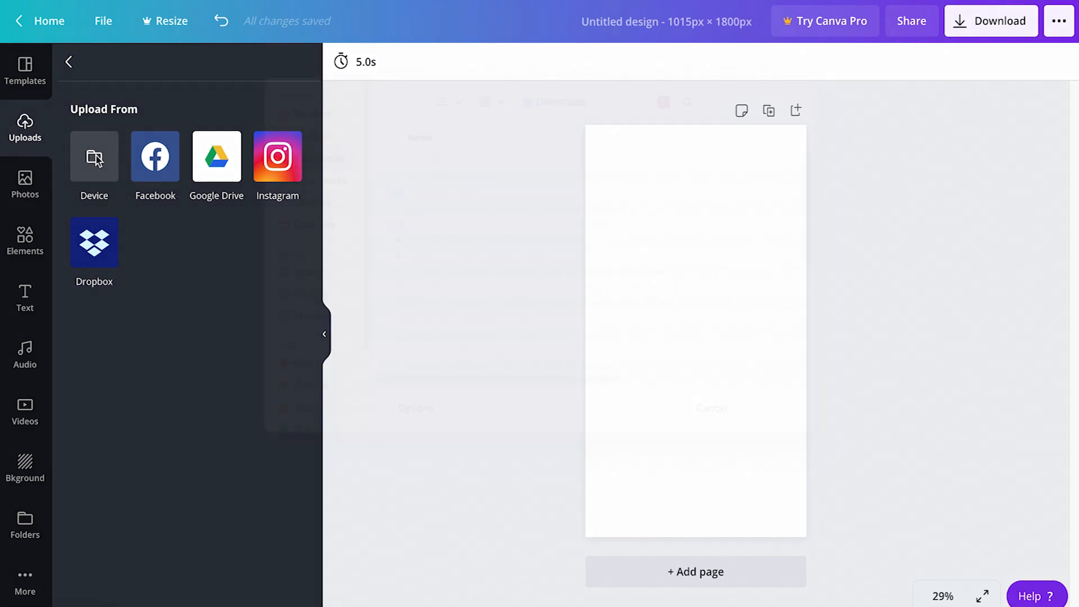
click(93, 157)
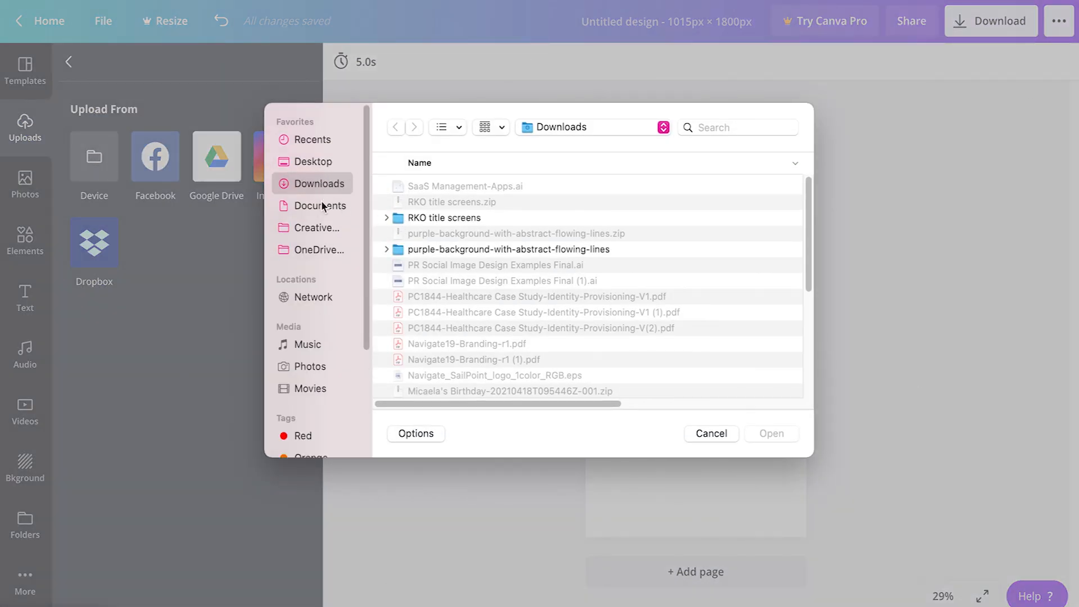
click(488, 322)
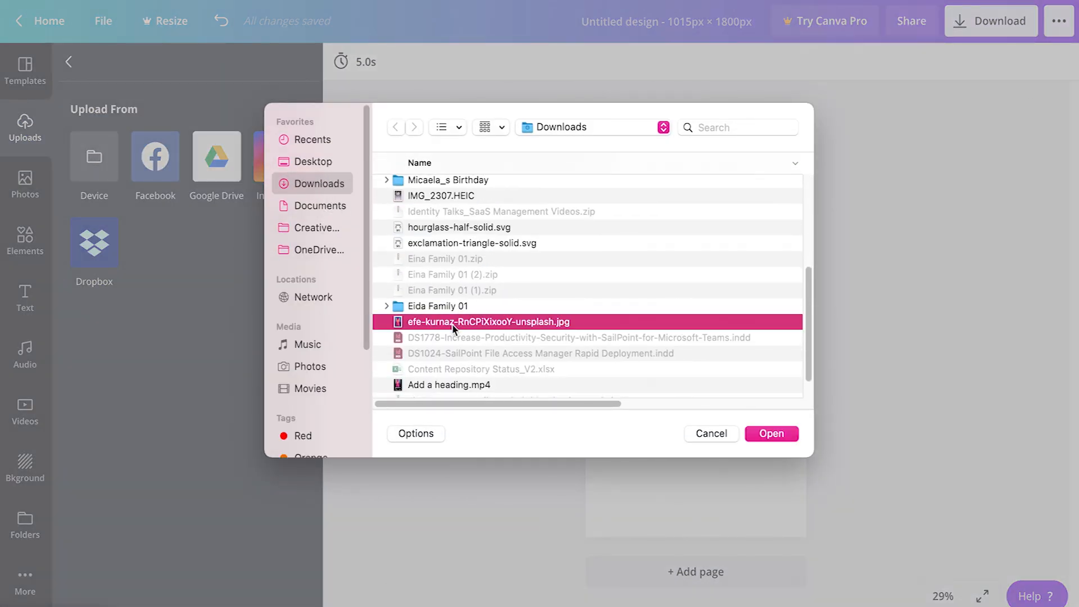
click(770, 433)
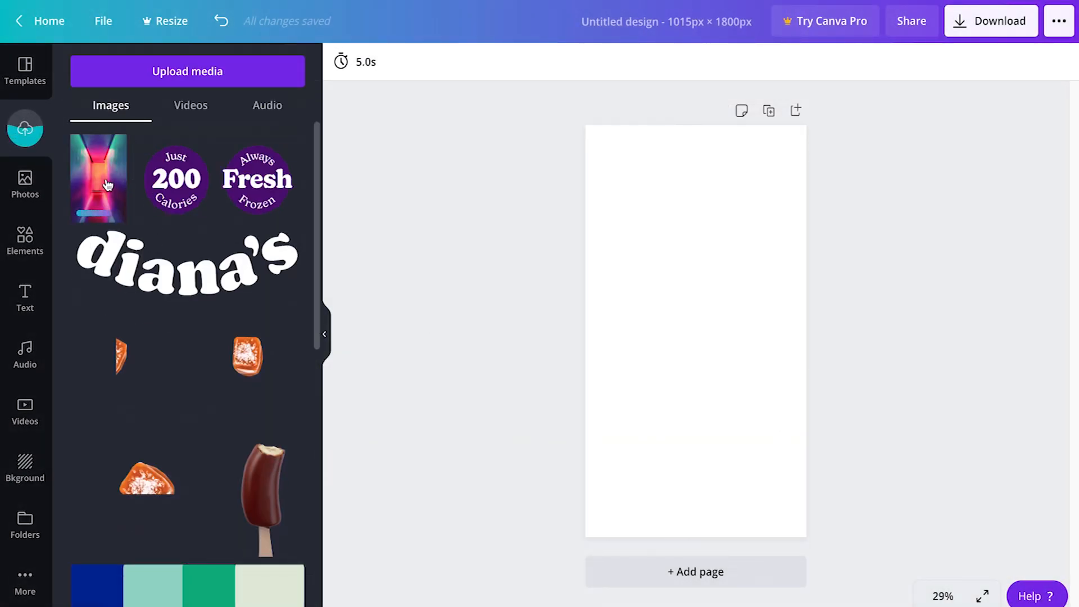
Add the corridor photo to the page and crop it across the top at full width
click(98, 179)
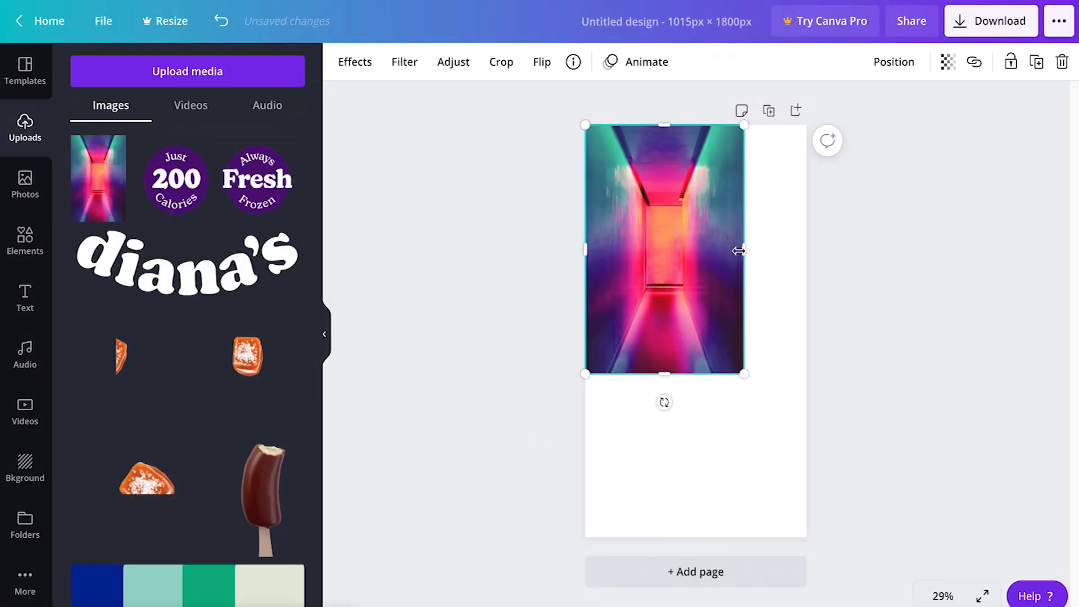
click(501, 62)
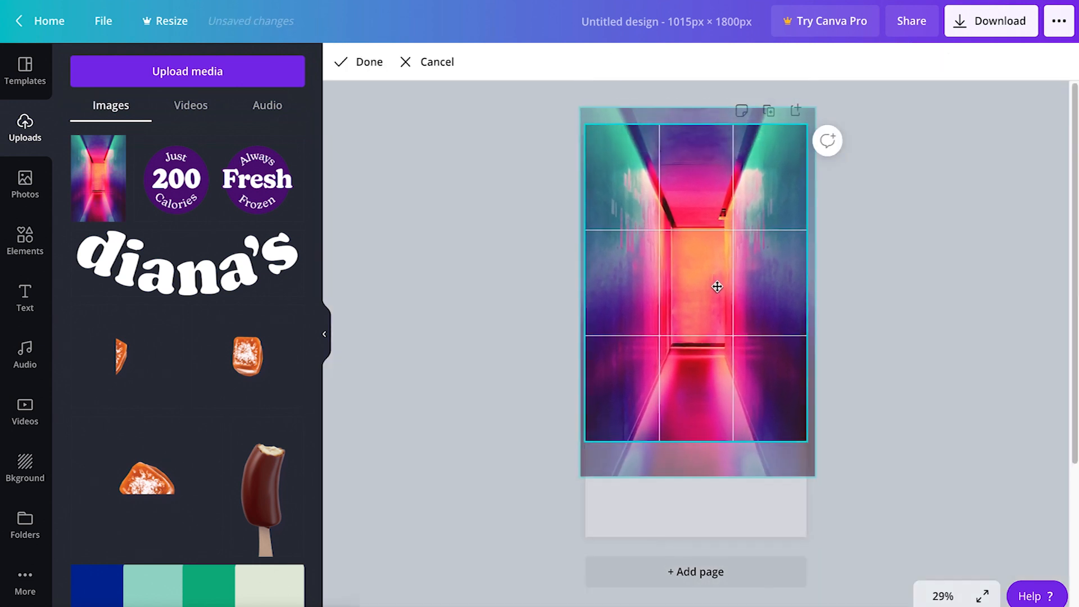
click(369, 62)
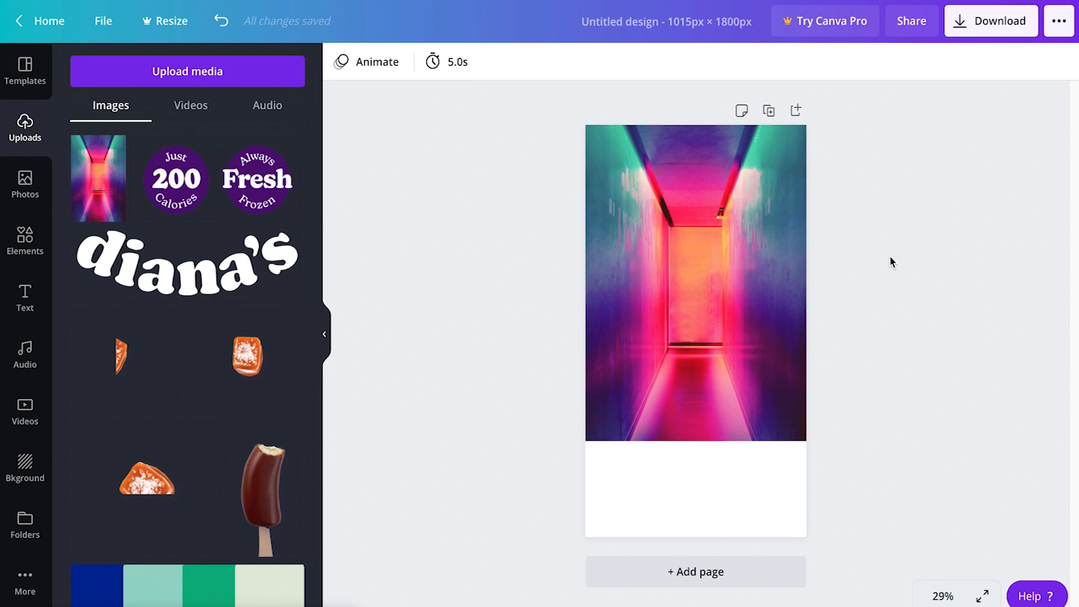
click(24, 68)
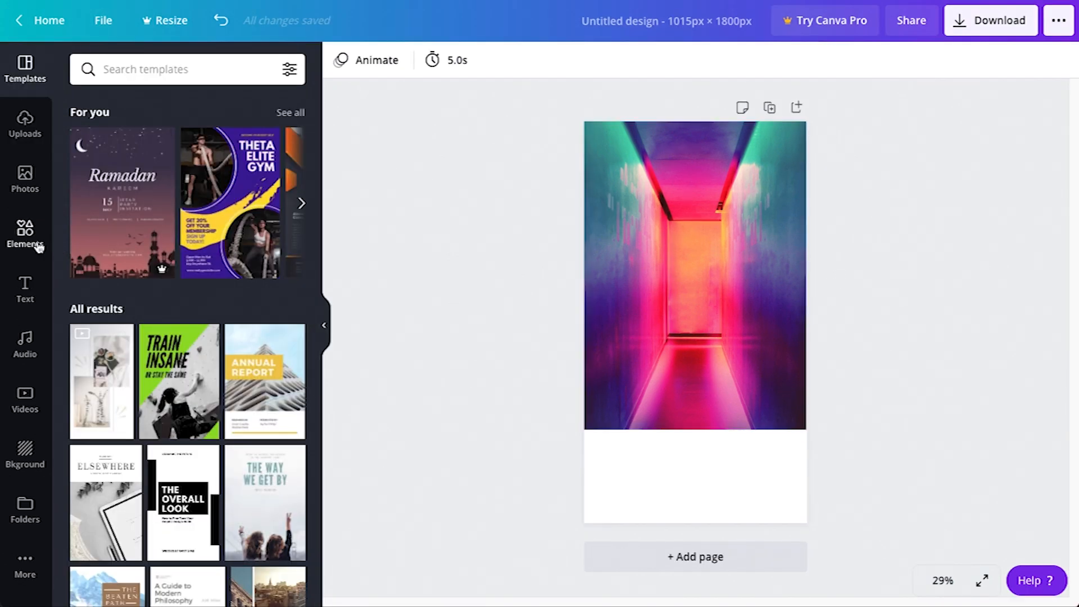
Add a square from Shapes and stretch it over the card's bottom strip
text(Shapes)
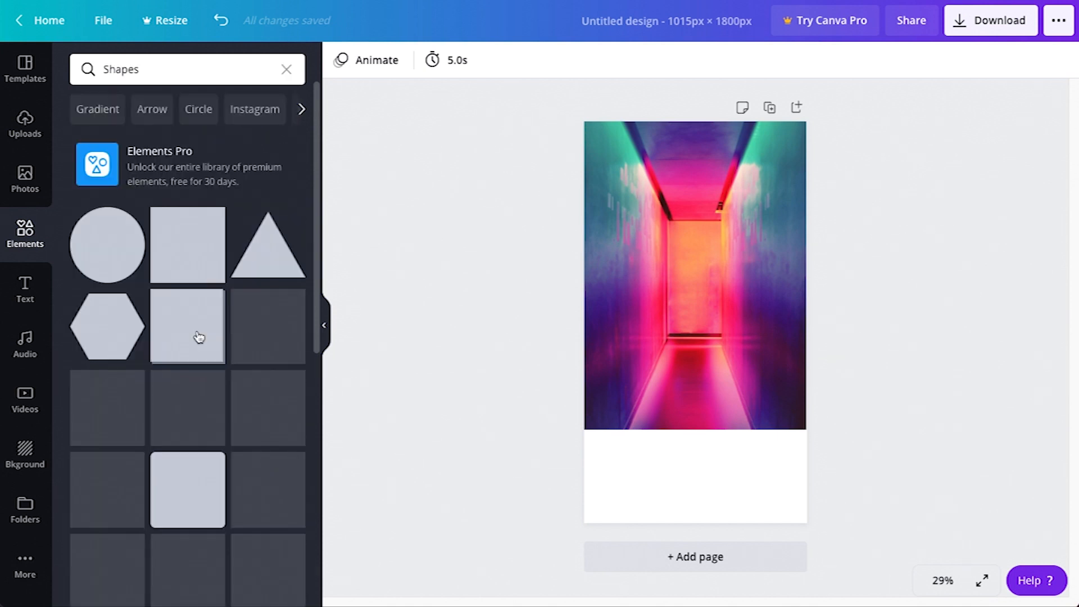
click(188, 245)
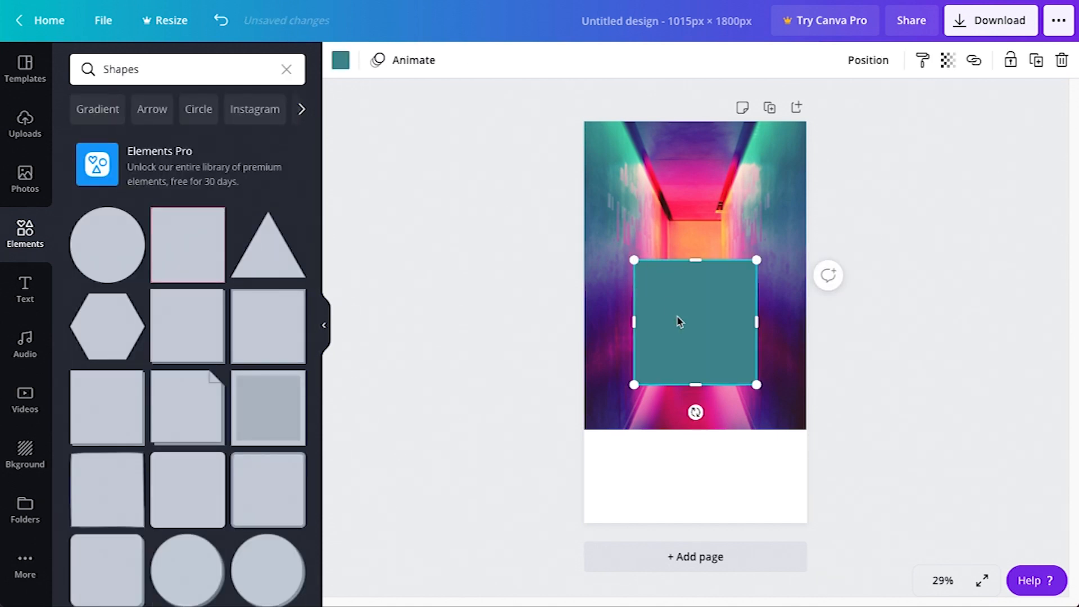
drag(695, 322, 645, 474)
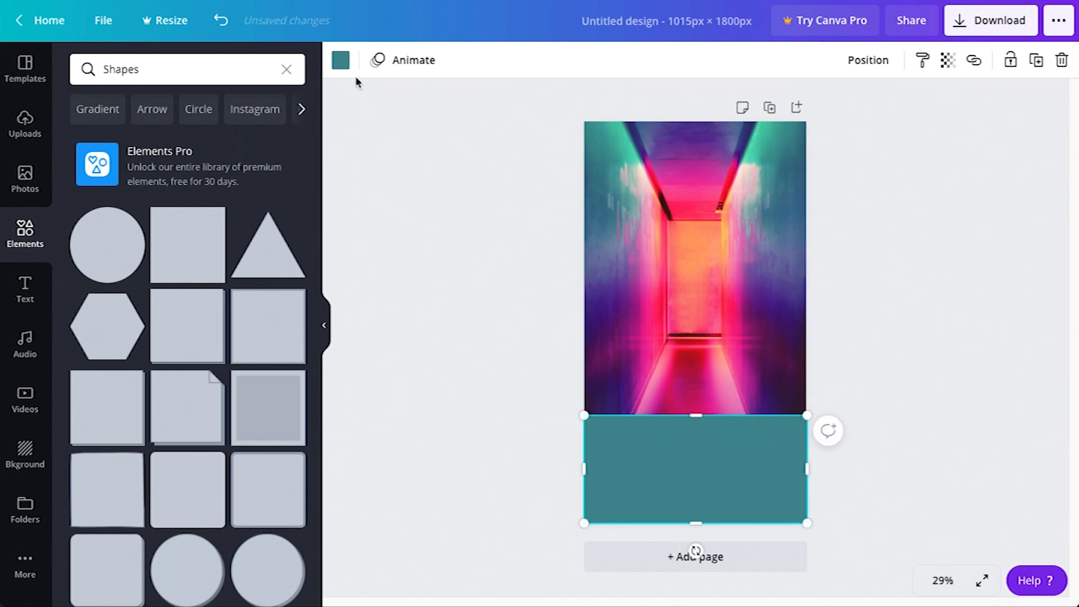
Fill the bottom rectangle with black from the colour picker
click(340, 61)
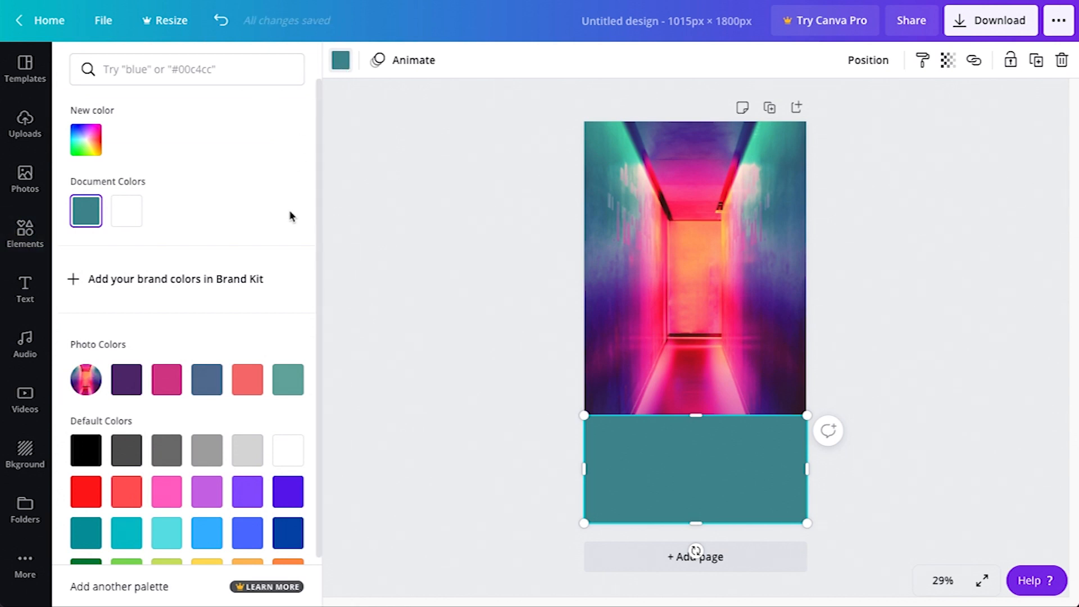
click(86, 140)
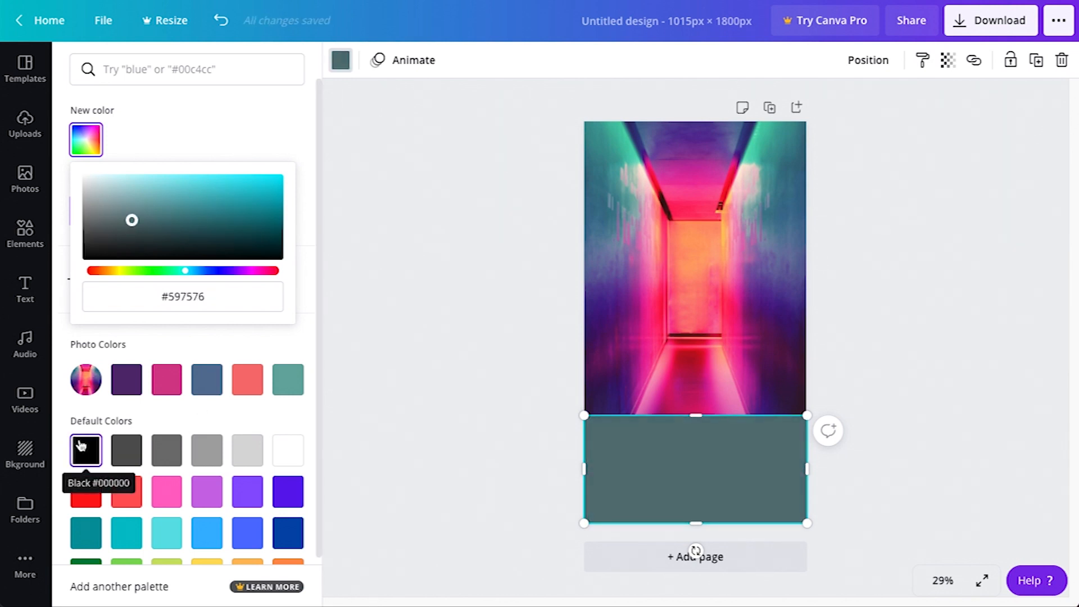
click(86, 450)
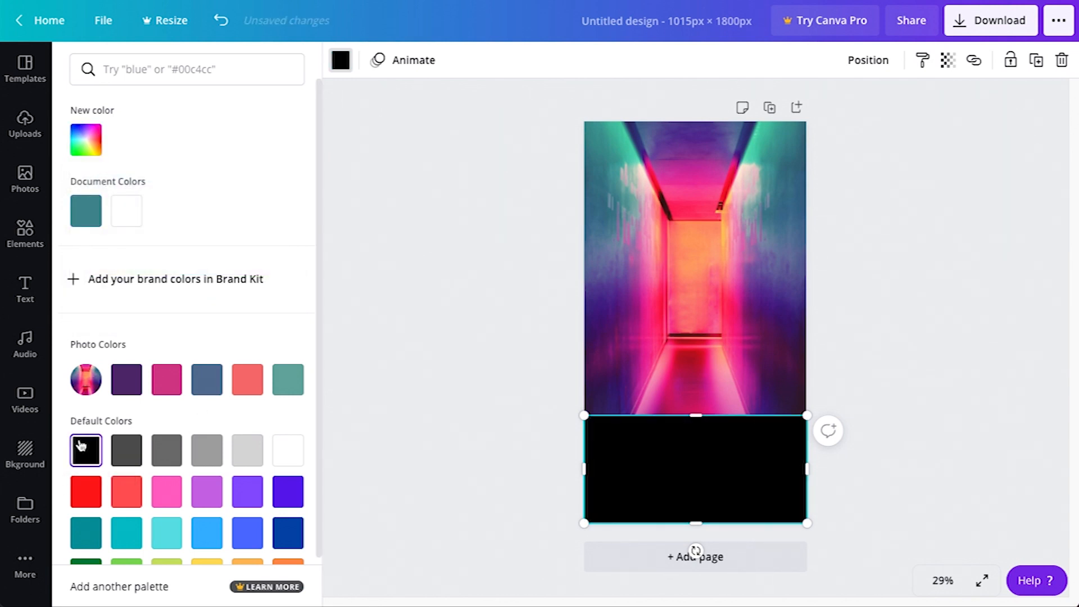
click(86, 450)
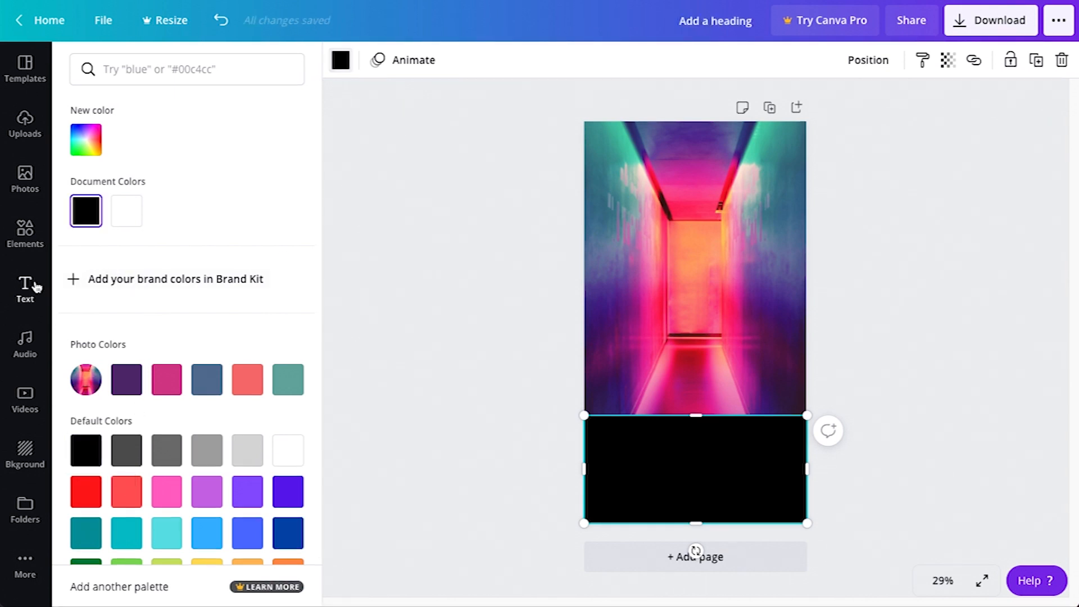
Add an Archivo Black heading ETHEREAL PASSAGE and move it onto the black panel
click(25, 289)
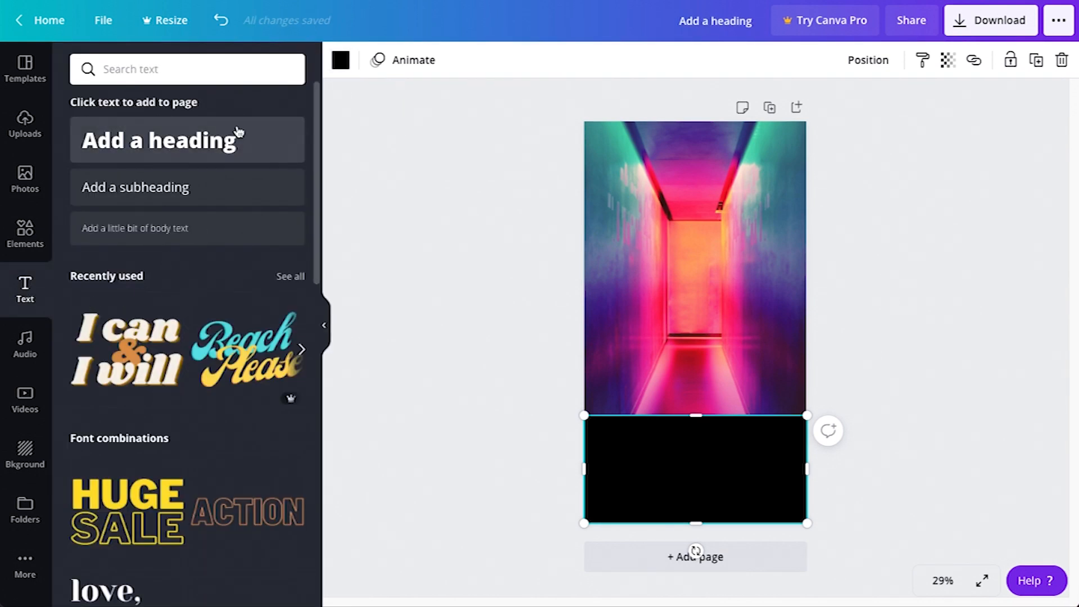
click(162, 140)
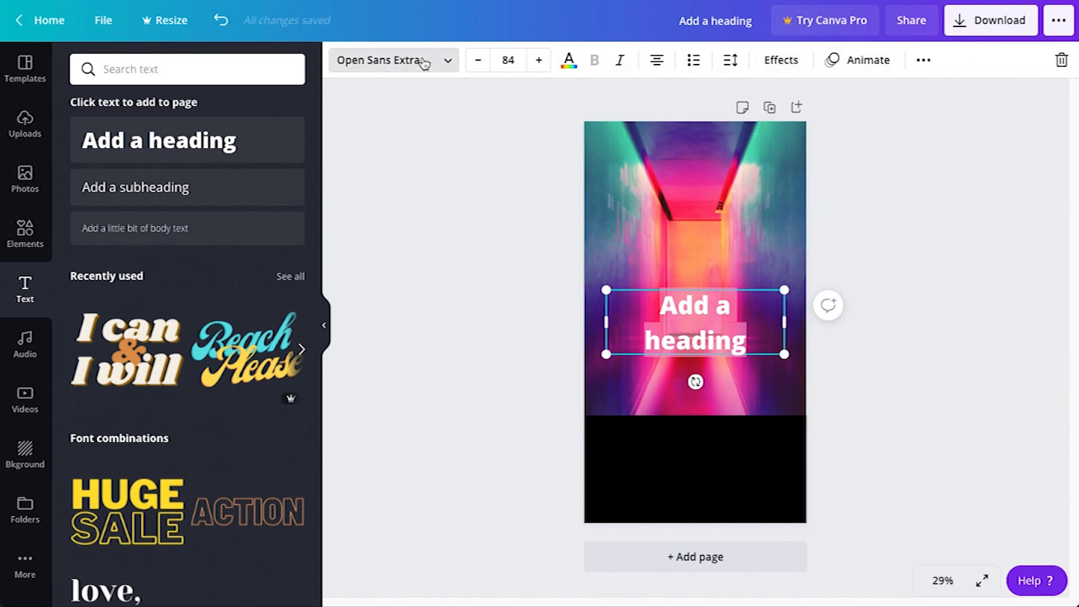
click(392, 60)
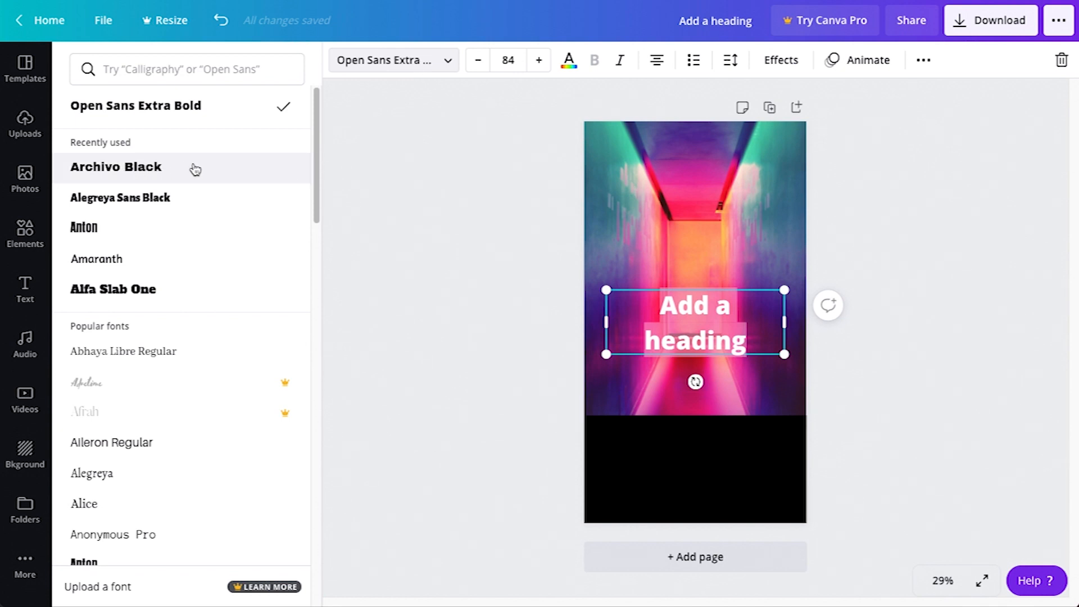
click(508, 60)
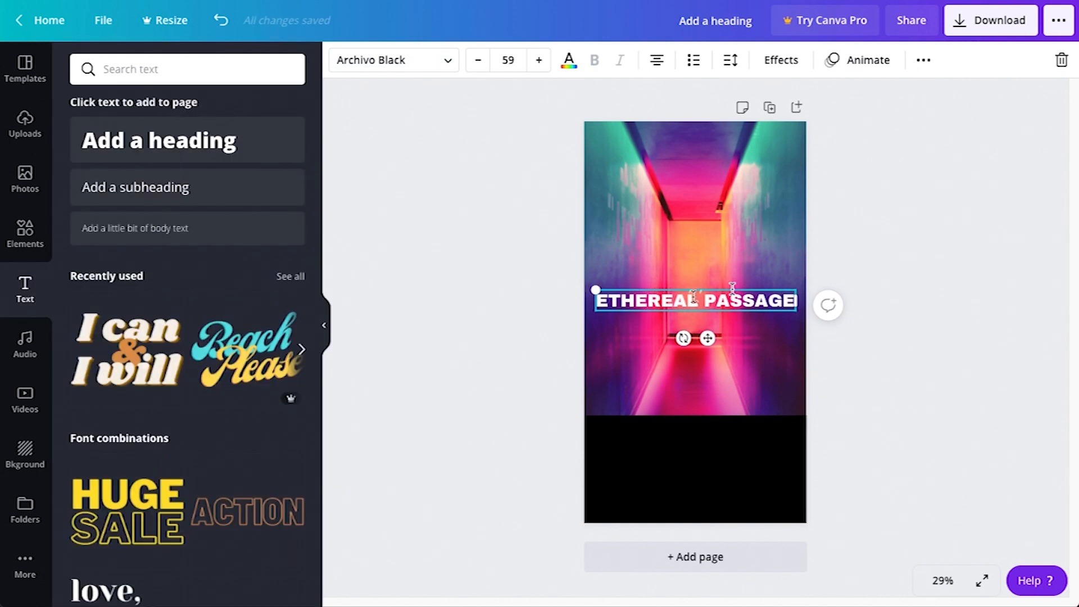
drag(695, 300, 695, 441)
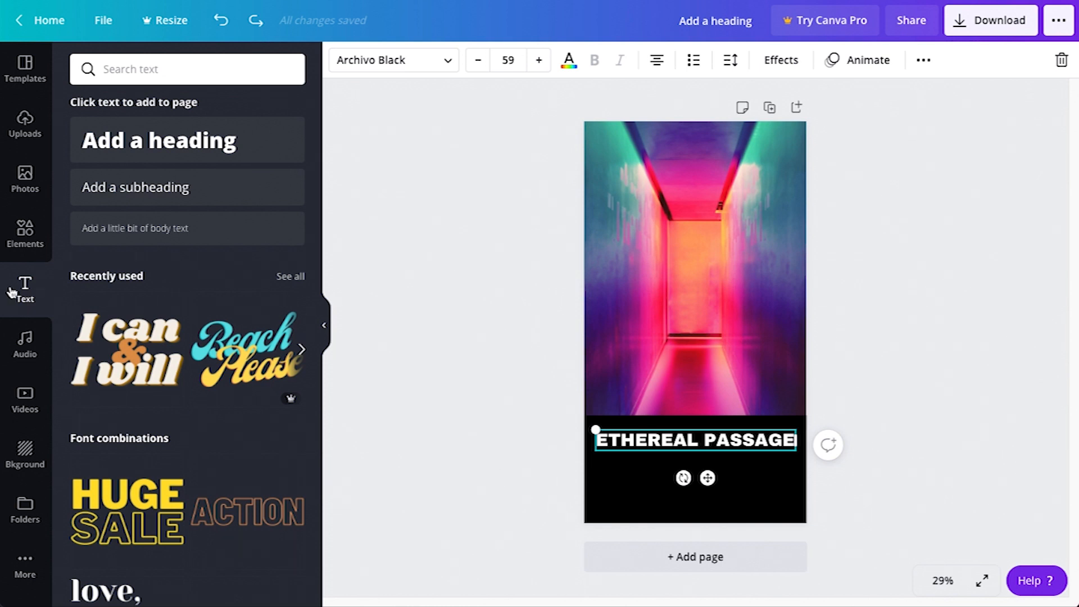
Add a size-38 subheading reading AUTHENTIC NFT BY UBMD
click(135, 187)
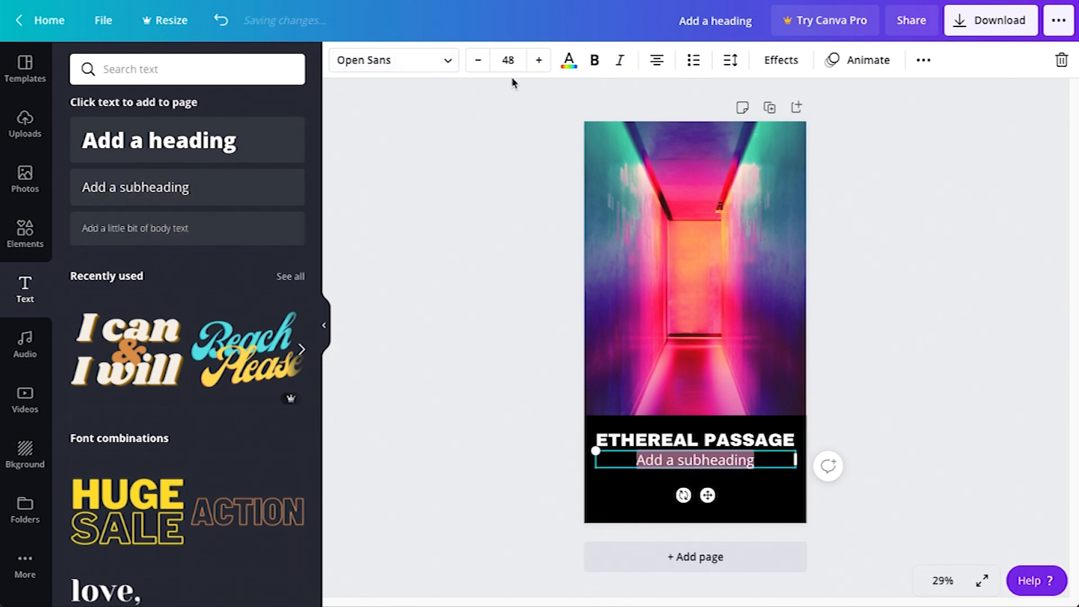
text(38)
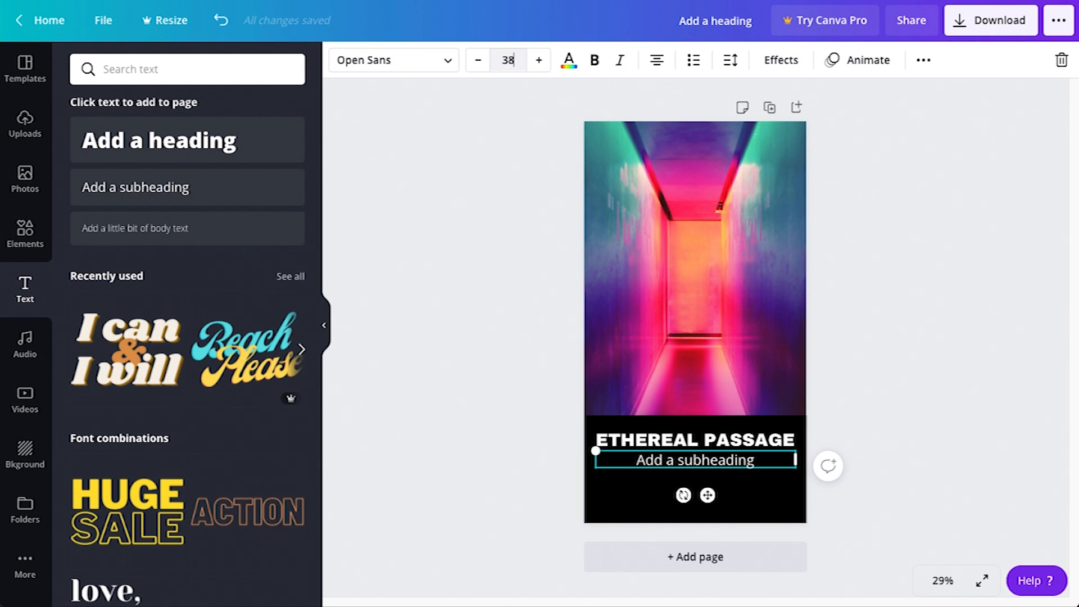
text(AUTHENTIC NFT BY UBMD)
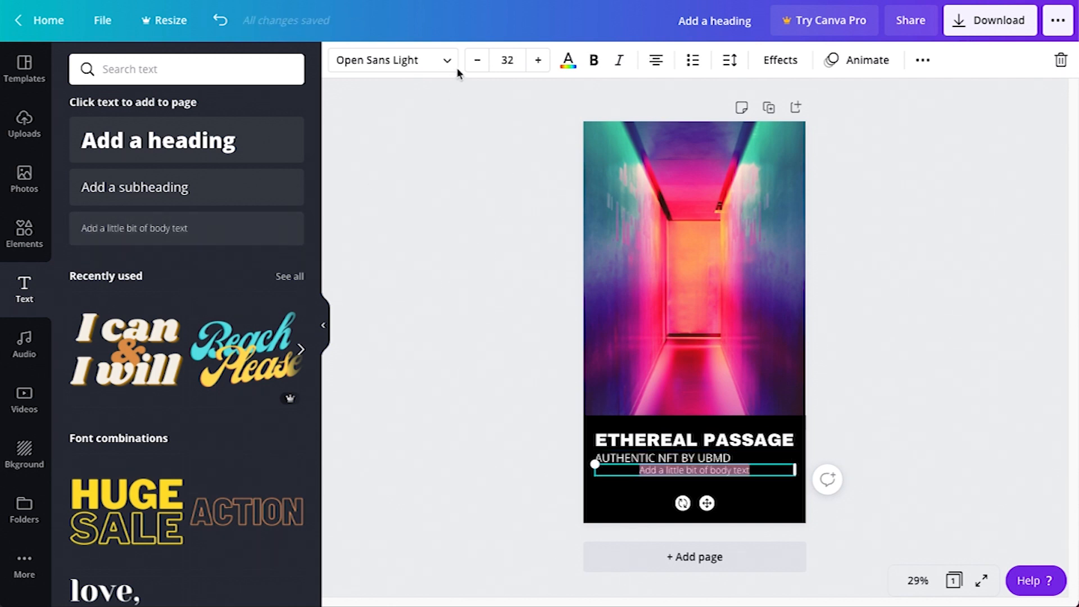
Add the credit lines as body text in Open Sans Light
click(389, 60)
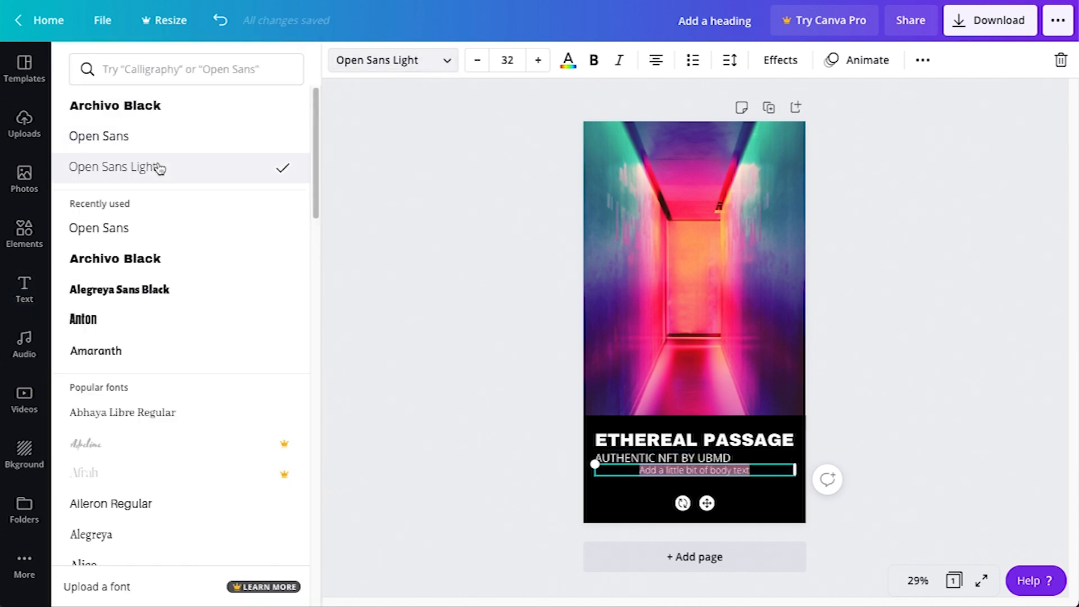
click(98, 136)
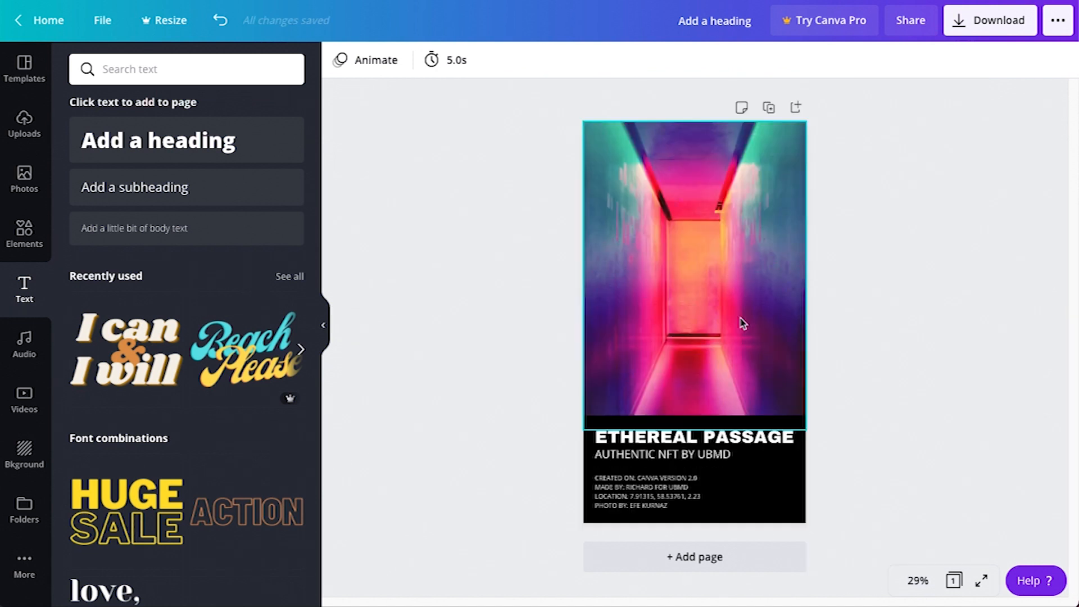
Add a square frame and upload the holographic video clip from the computer into it
click(694, 437)
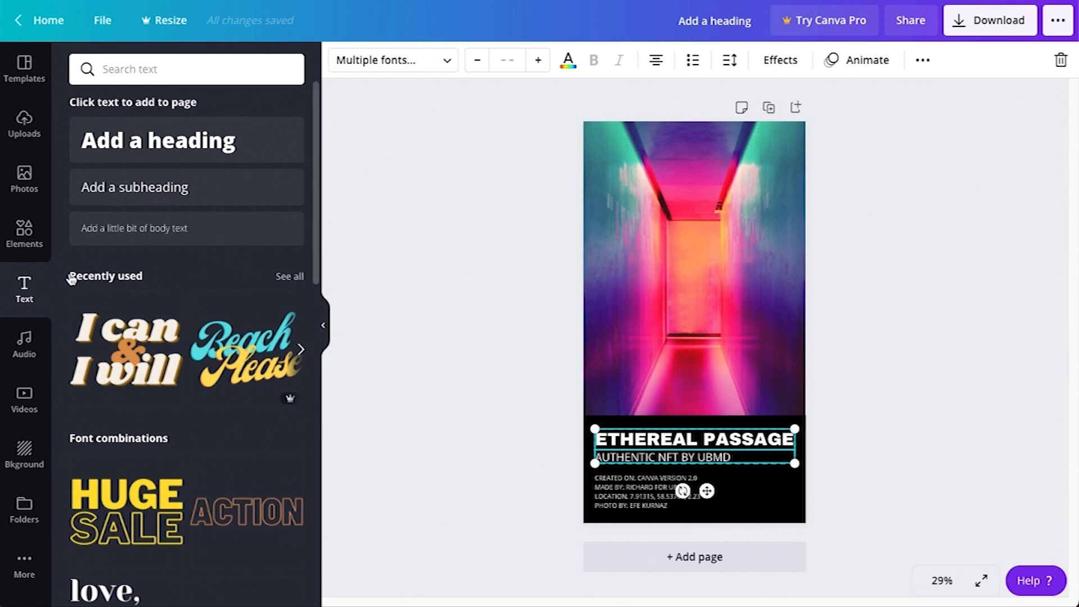
click(24, 234)
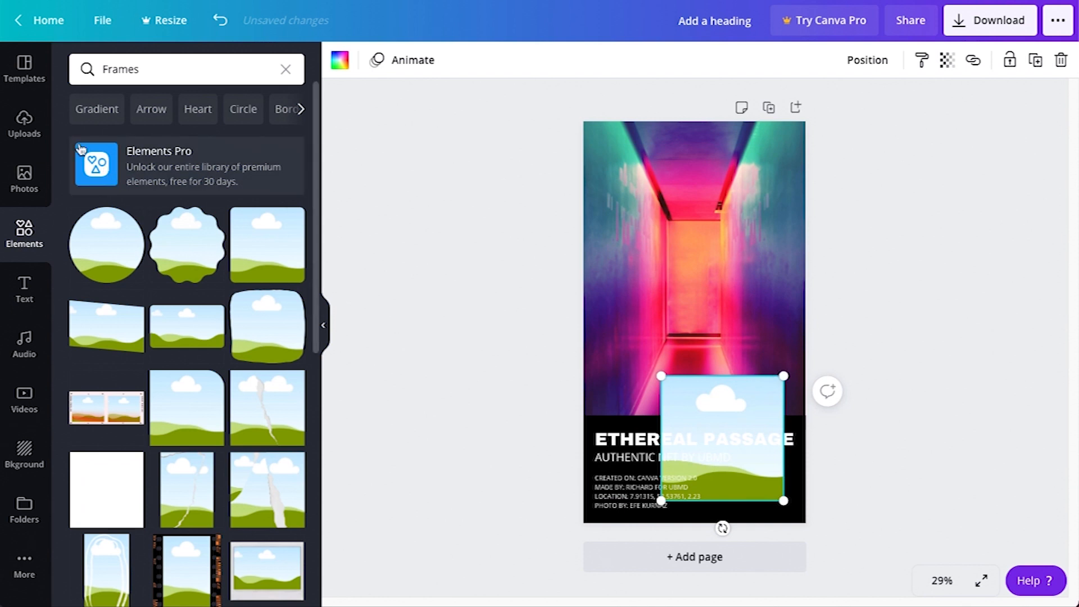
click(24, 124)
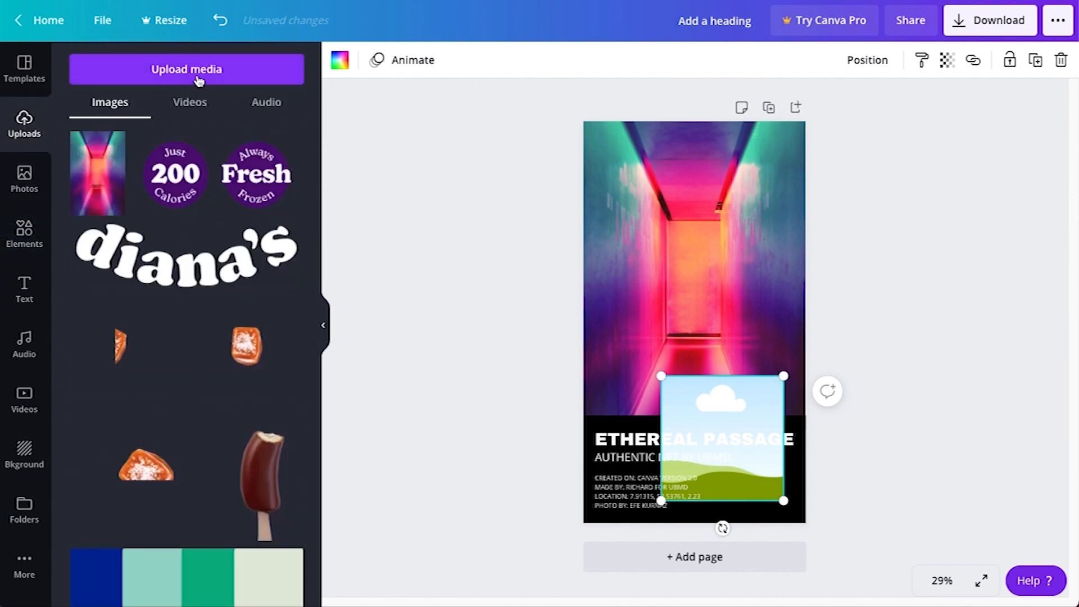
click(186, 69)
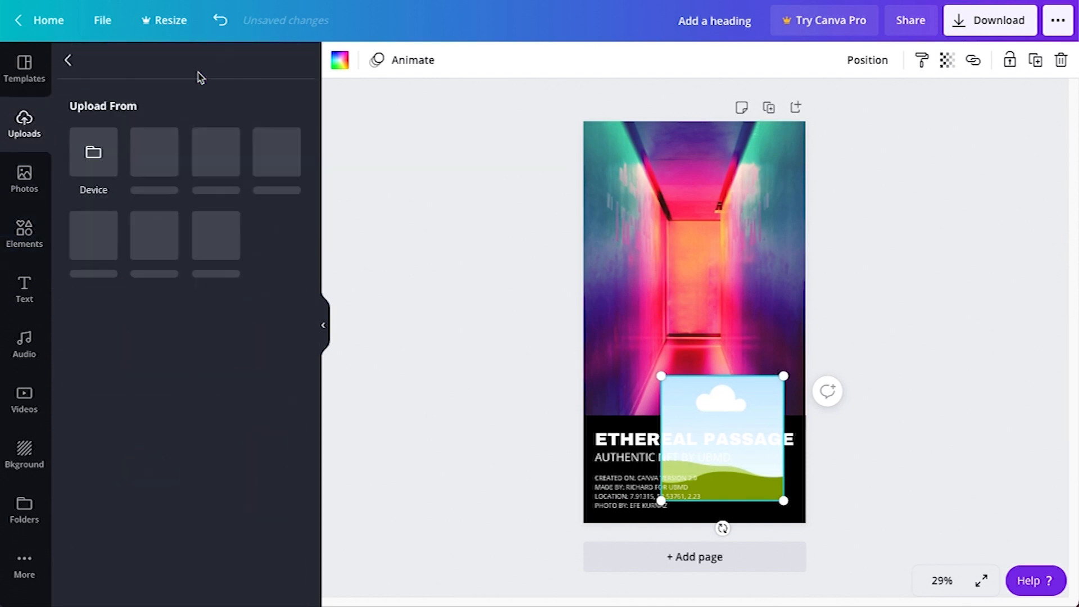
click(93, 162)
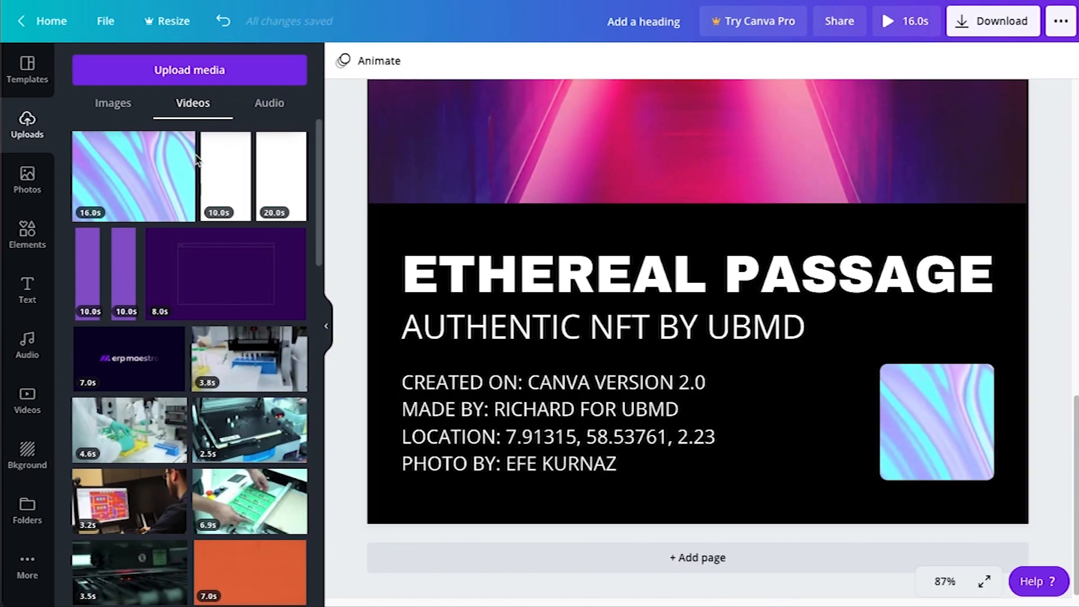
Overlay the QR code on the clip and add a faded vertical NFT/04022021 label
click(189, 69)
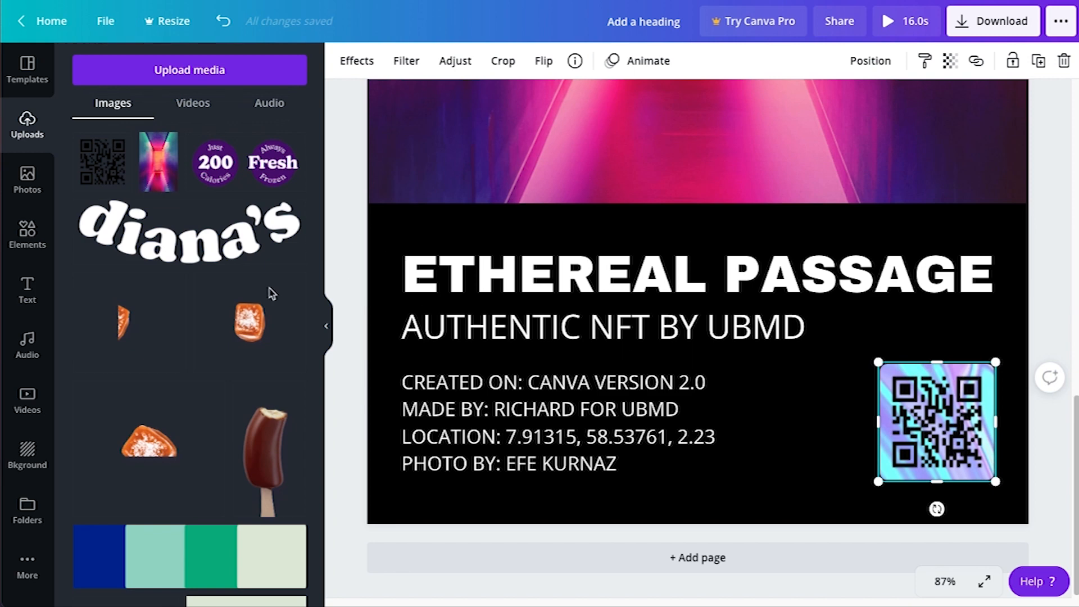
click(27, 289)
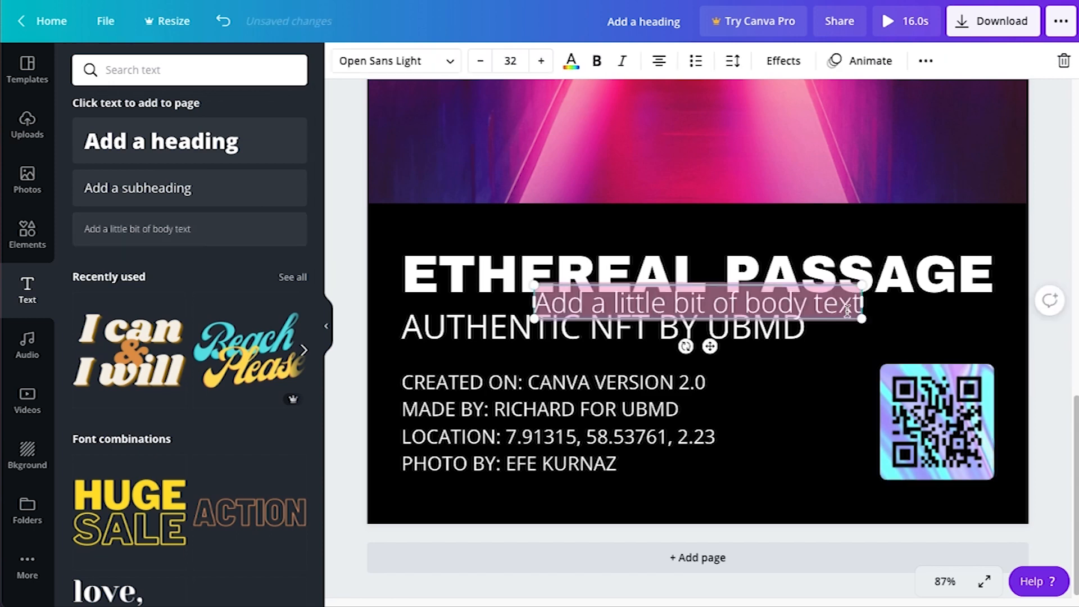
click(570, 61)
text(NFT//04022021)
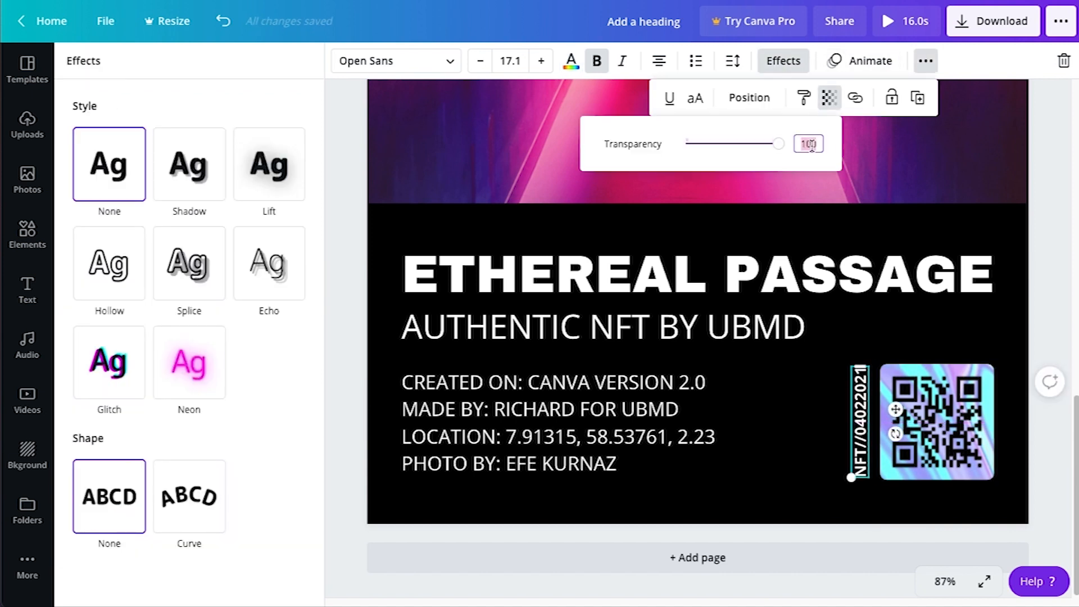
click(27, 124)
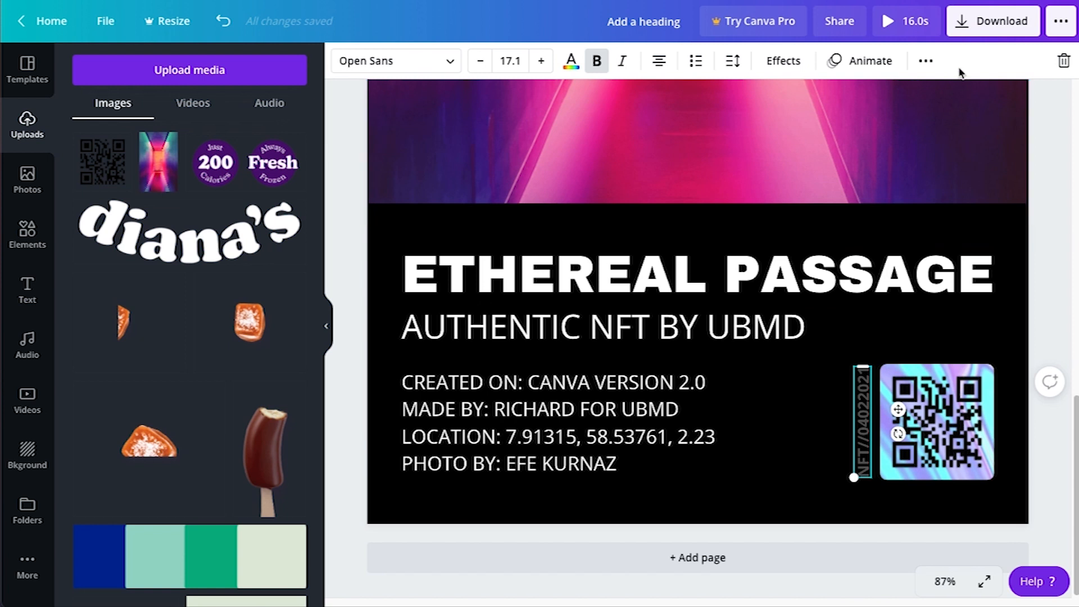
Download the card with file type changed from MP4 Video to GIF
click(993, 21)
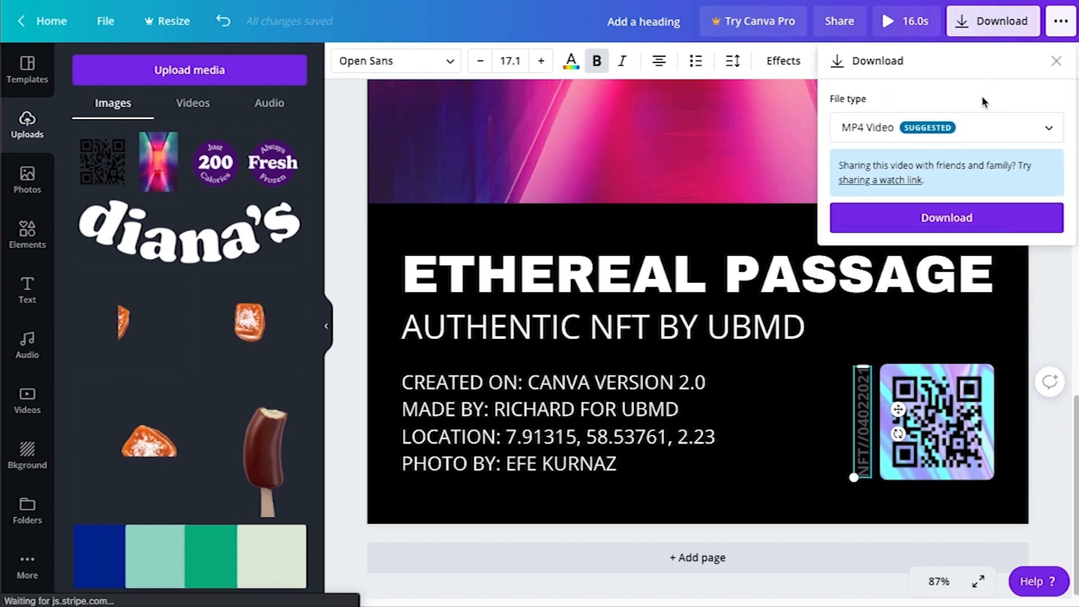
click(945, 127)
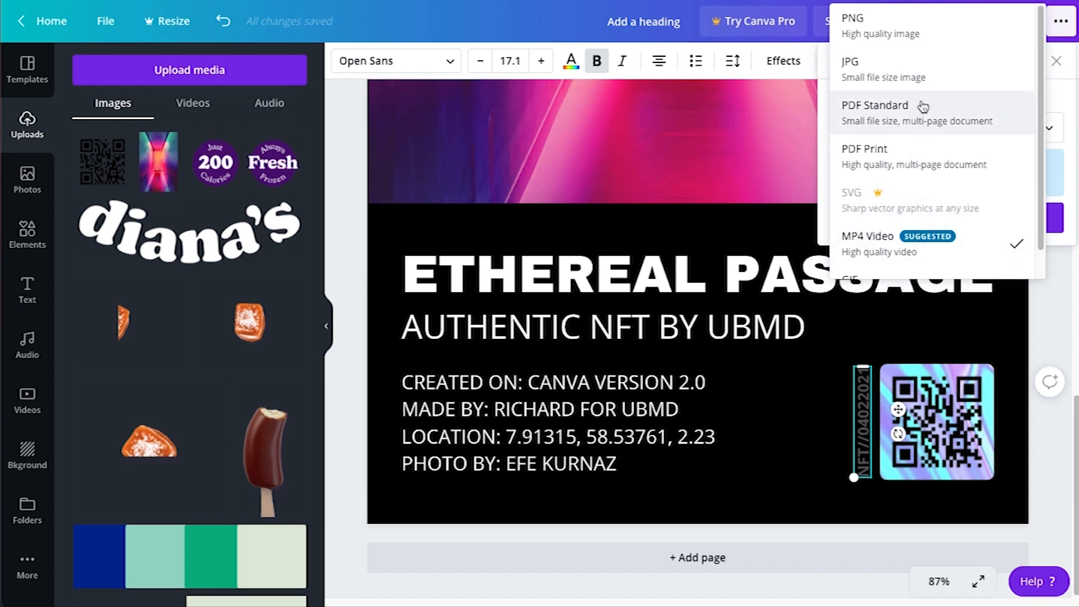
mouse_move(982, 69)
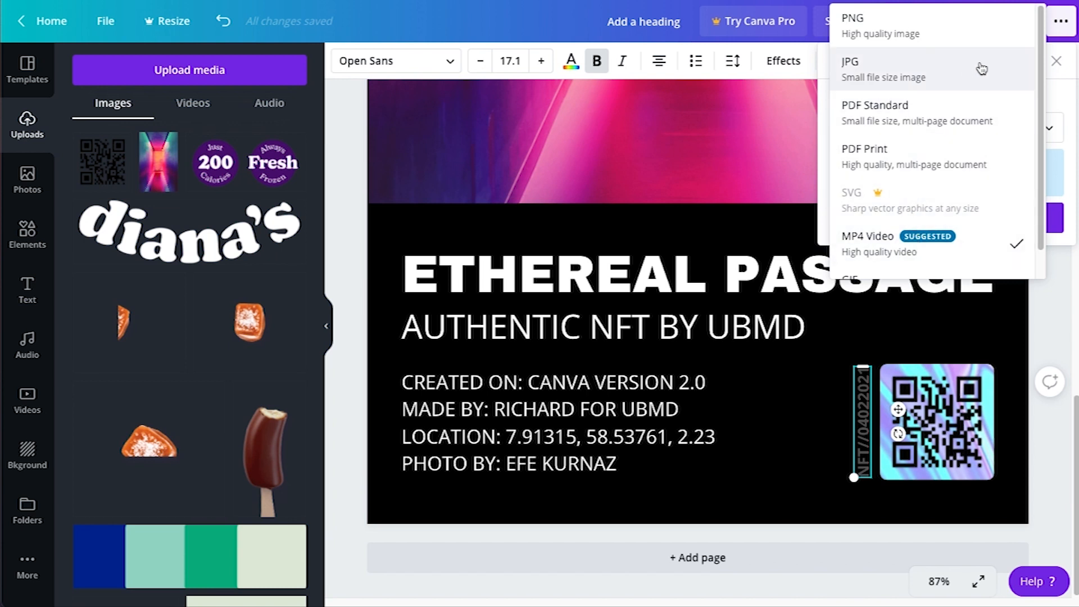
scroll(down, 3)
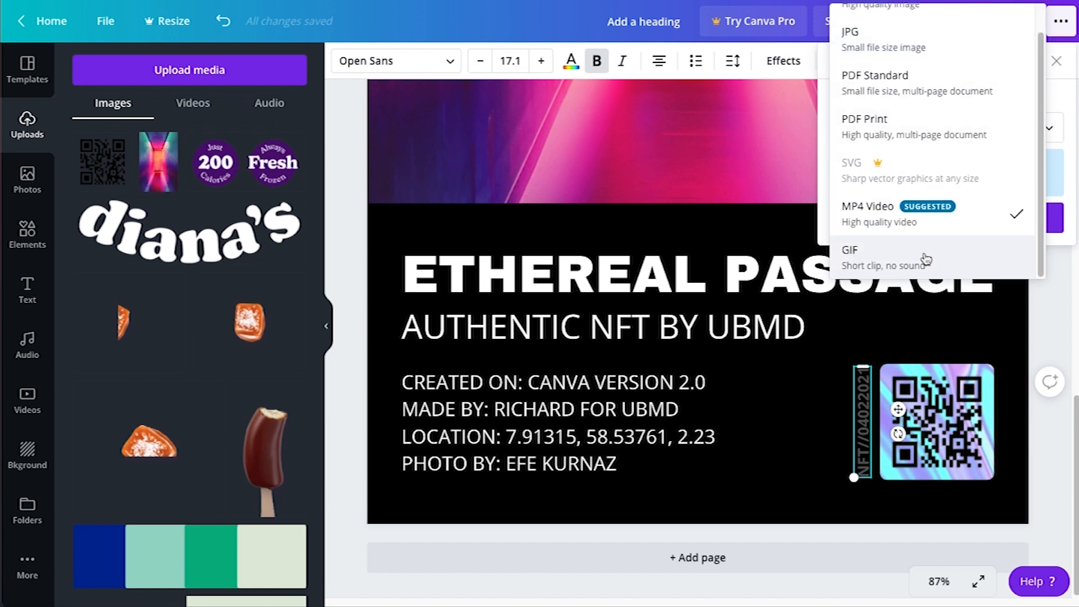
click(849, 250)
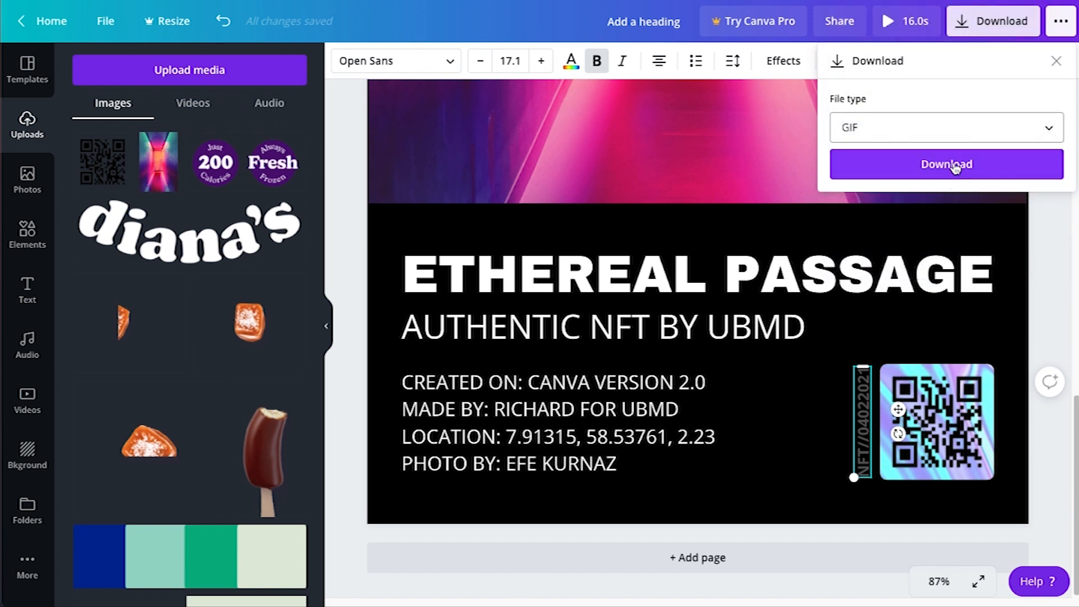
click(945, 164)
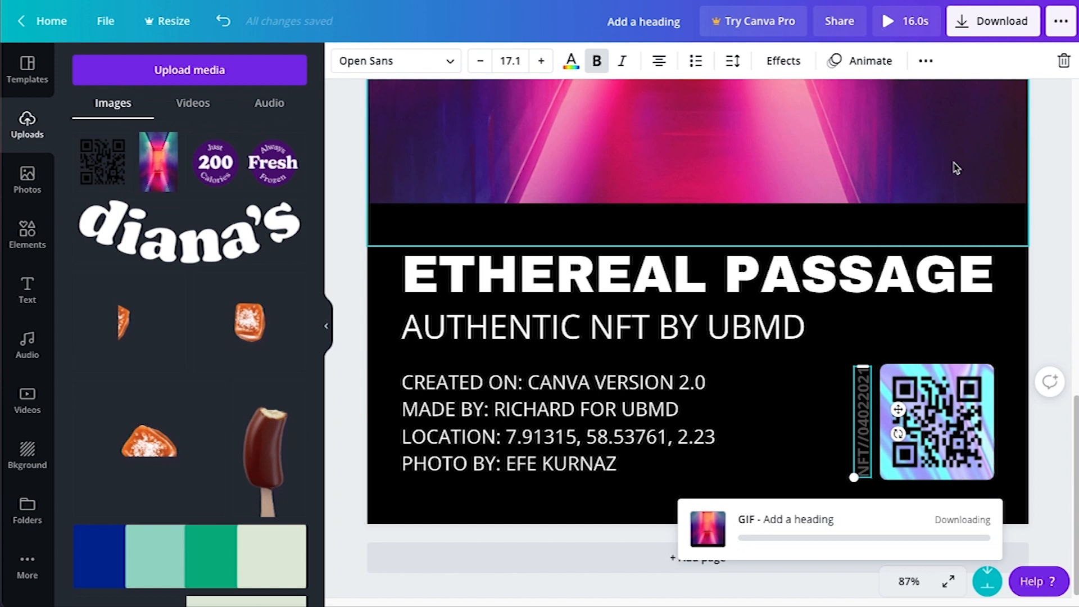